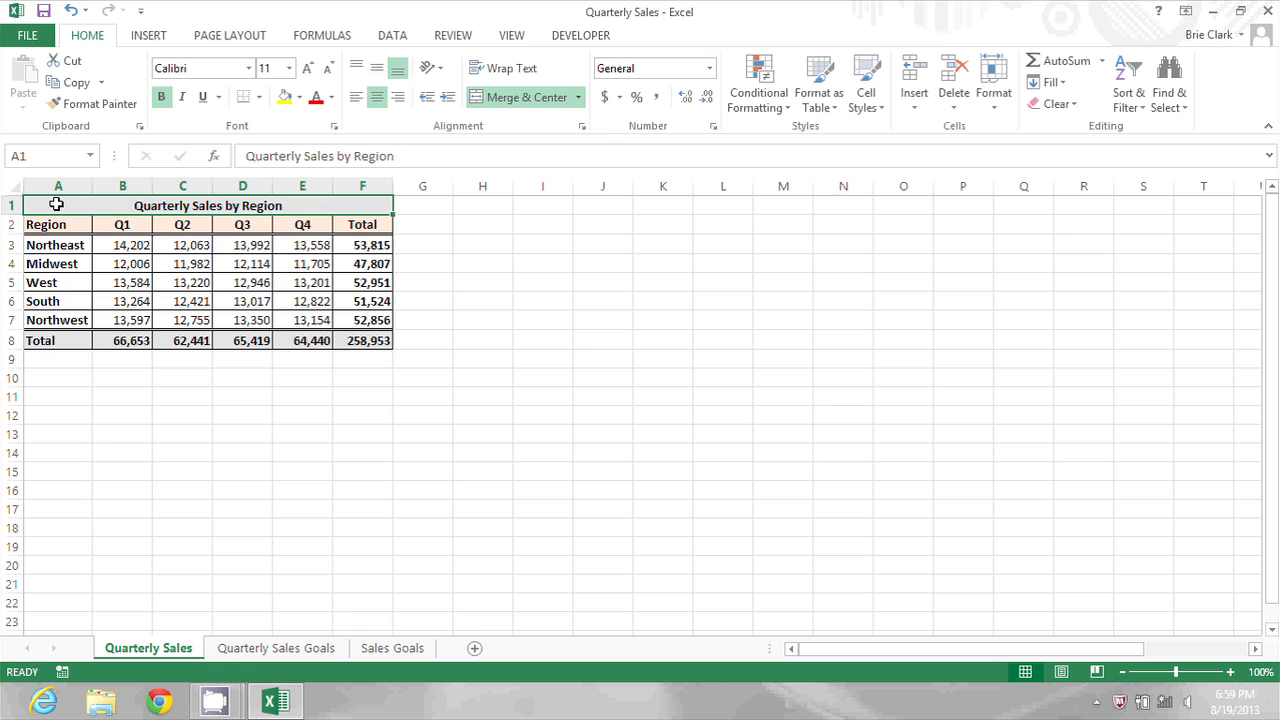
pyautogui.moveTo(275, 375)
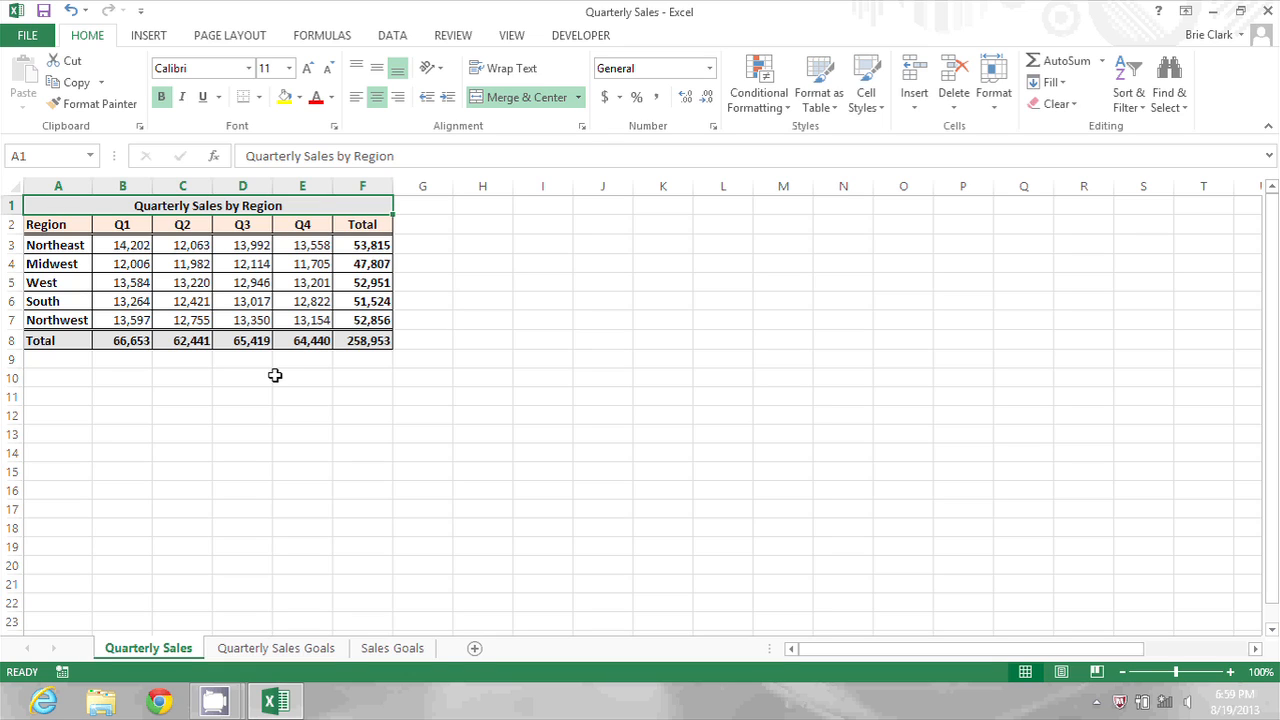
pyautogui.moveTo(321, 207)
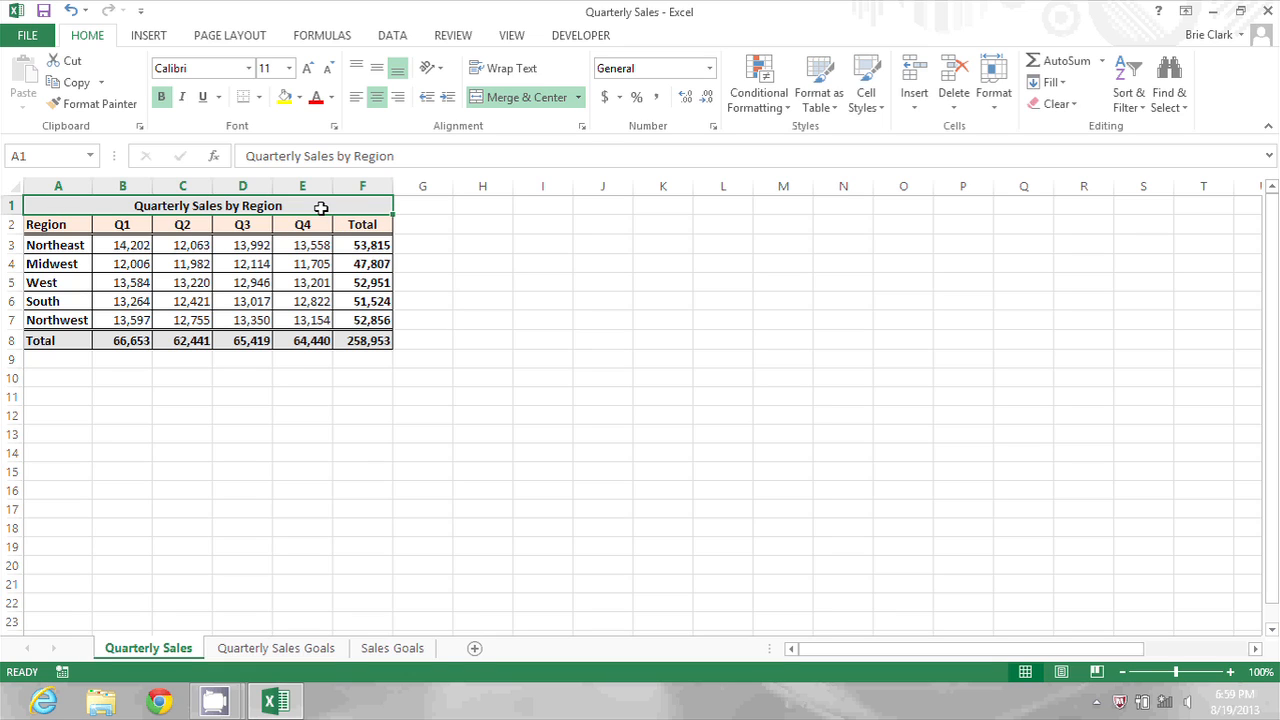
pyautogui.moveTo(305, 206)
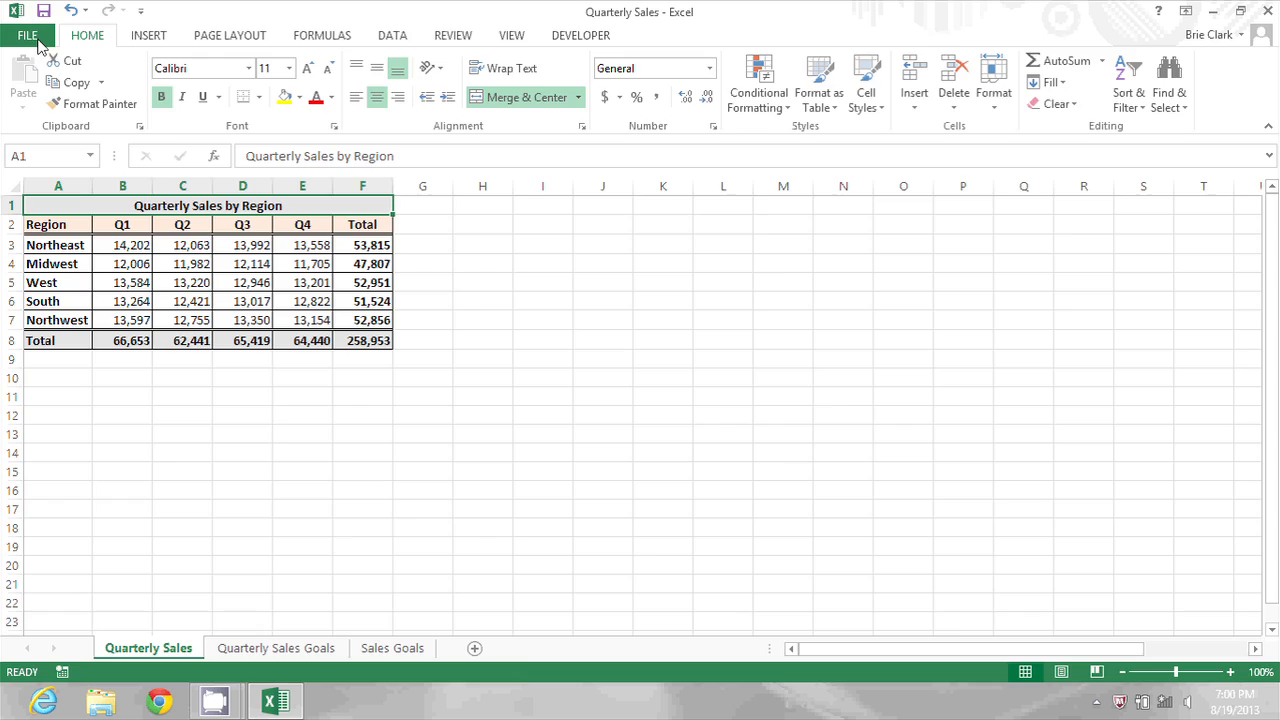
# - Go to the FILE menu's Save As page listing the computer's folders
pyautogui.click(27, 35)
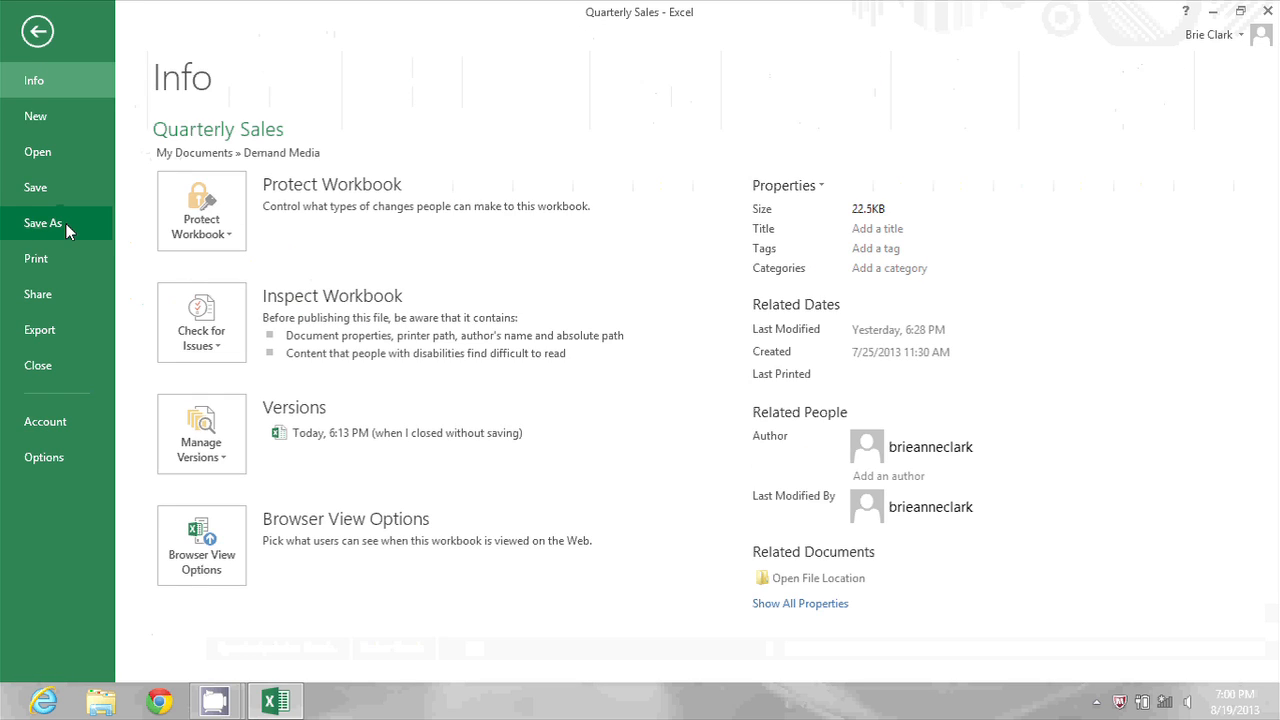
pyautogui.click(42, 223)
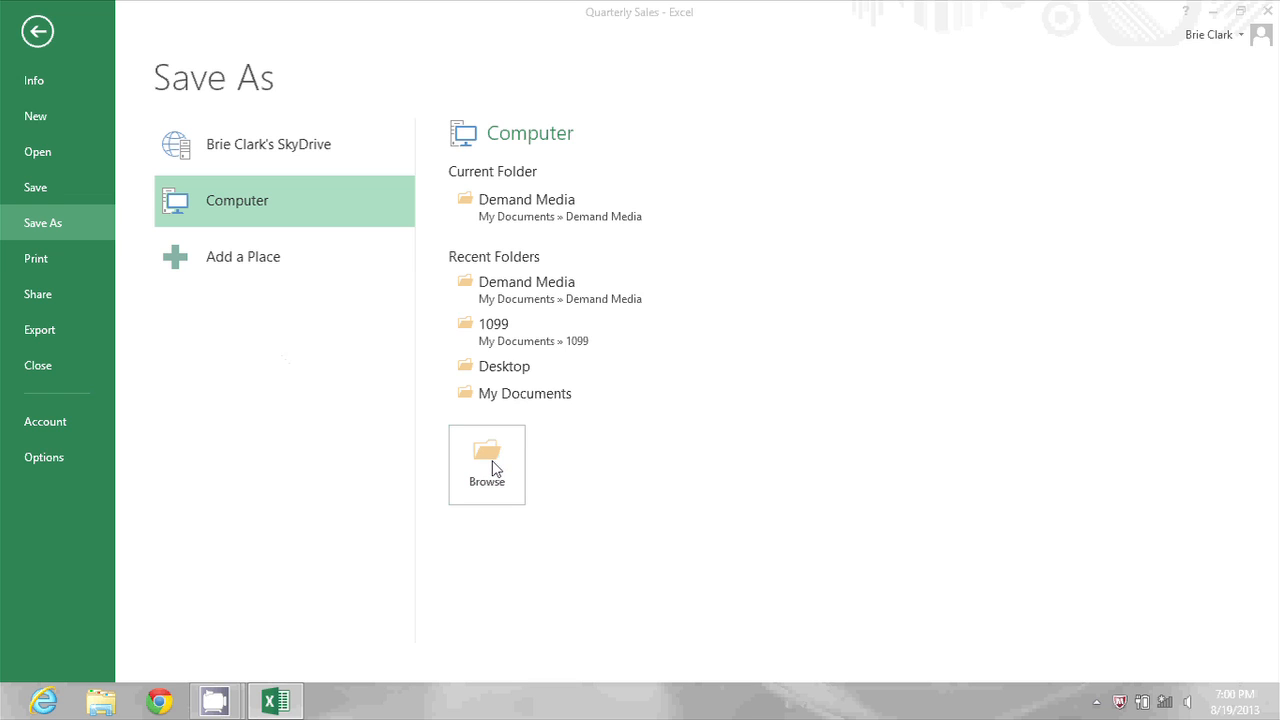
# - Browse to the Save As dialog and set the file type to PDF
pyautogui.click(487, 464)
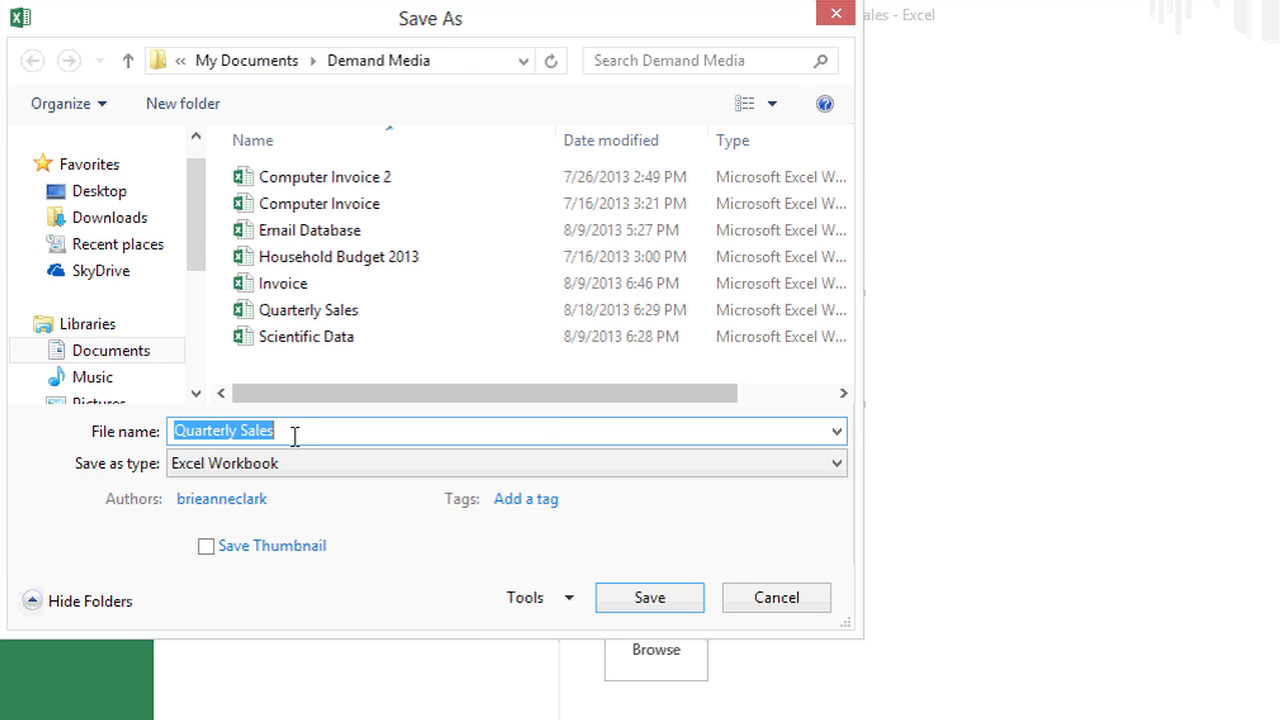
pyautogui.moveTo(315, 481)
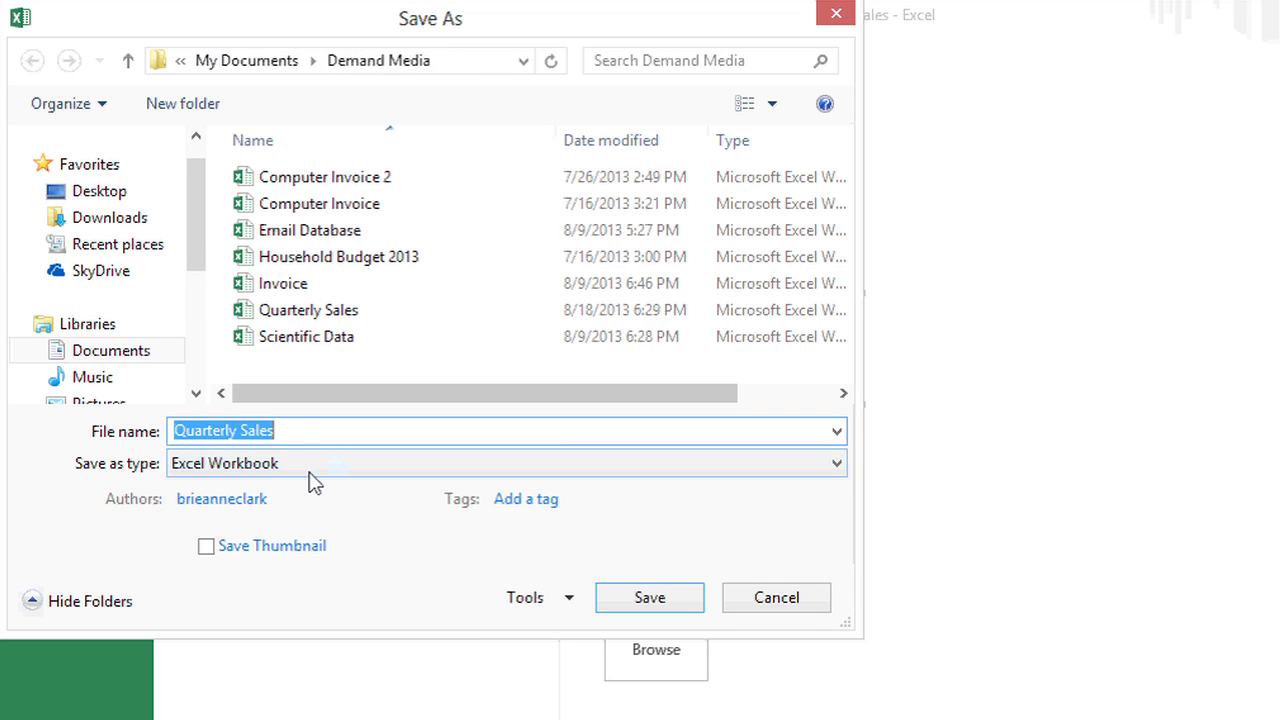
pyautogui.moveTo(795, 478)
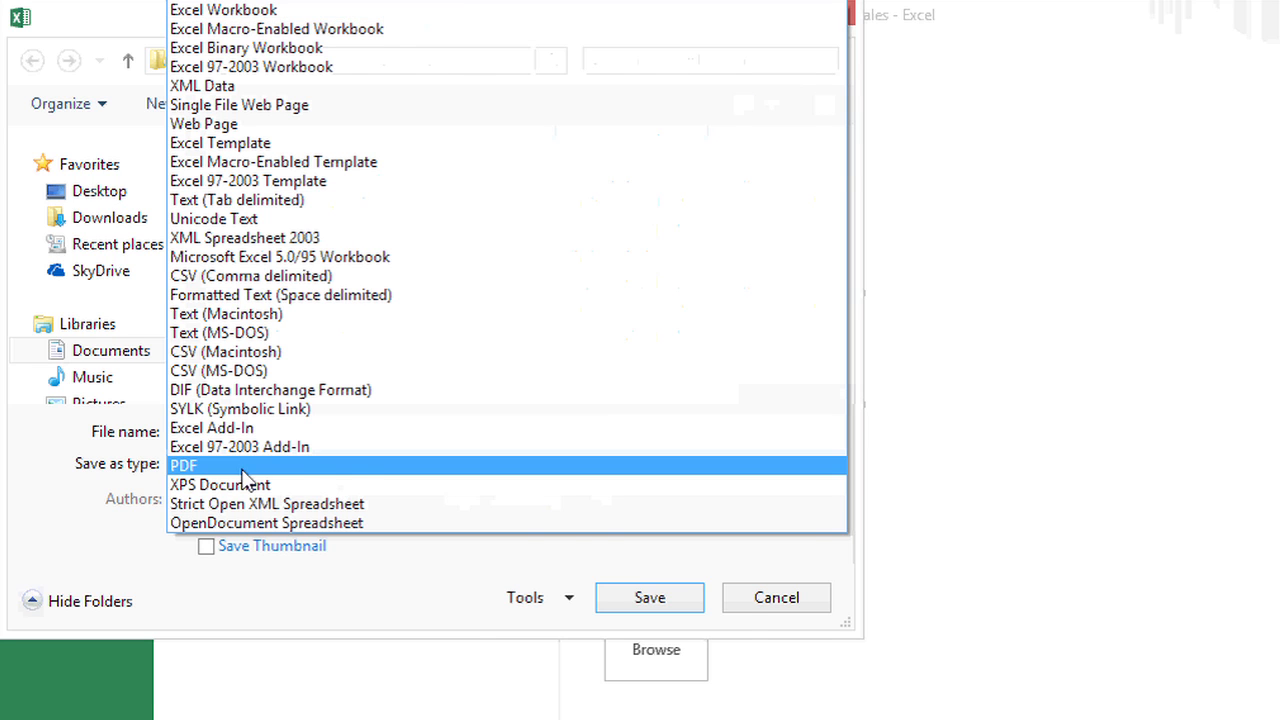
pyautogui.click(184, 465)
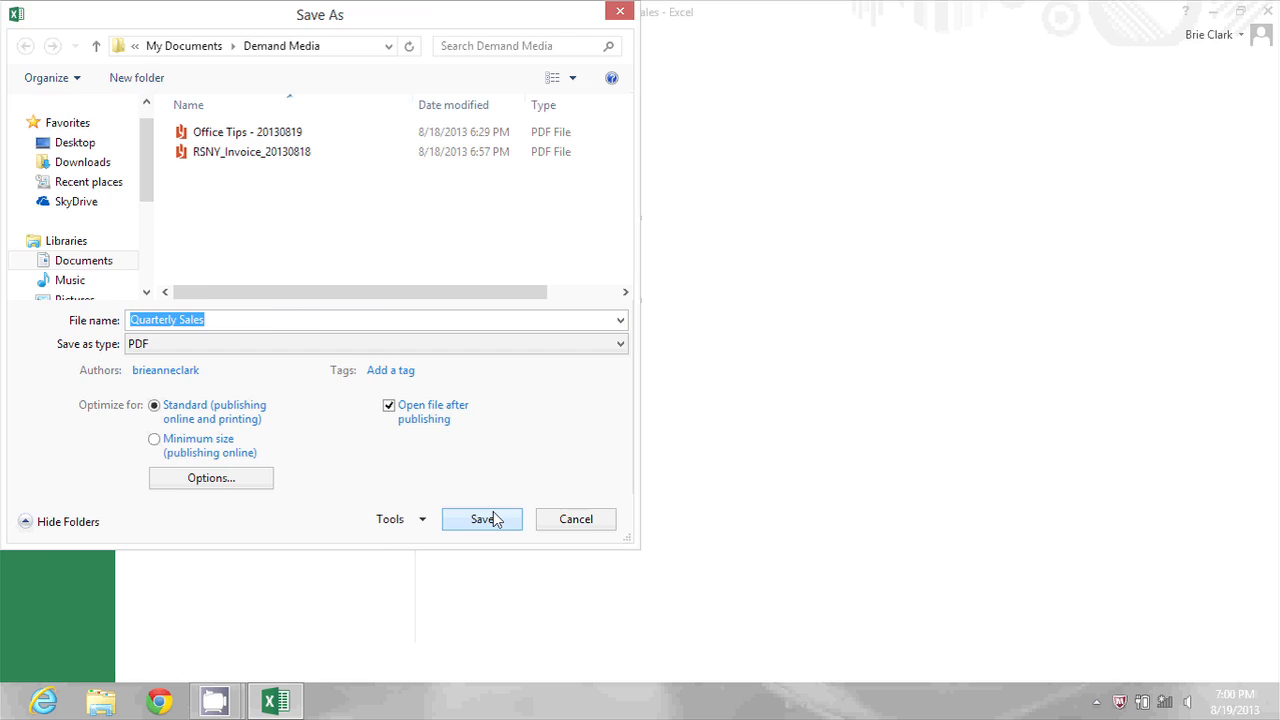
# - Save Quarterly Sales as a PDF in Demand Media
pyautogui.click(481, 518)
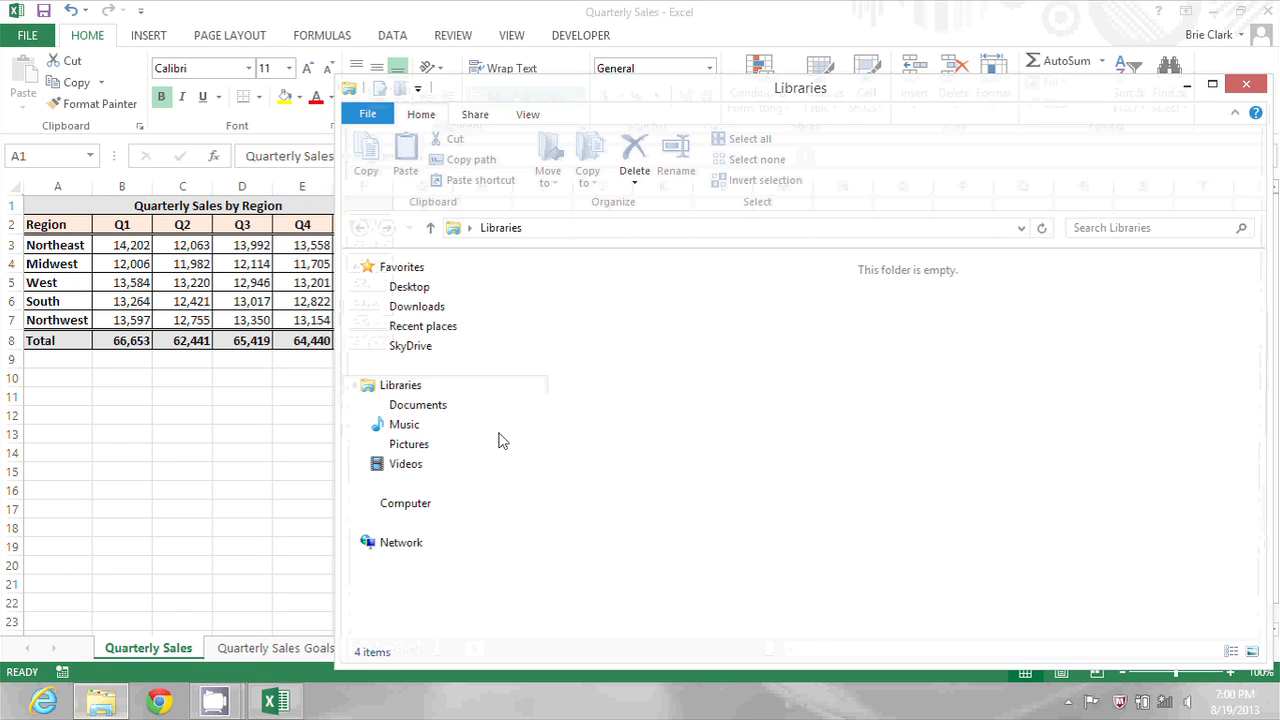
# - Navigate Libraries > Documents to Demand Media and select the Quarterly Sales PDF
pyautogui.click(400, 385)
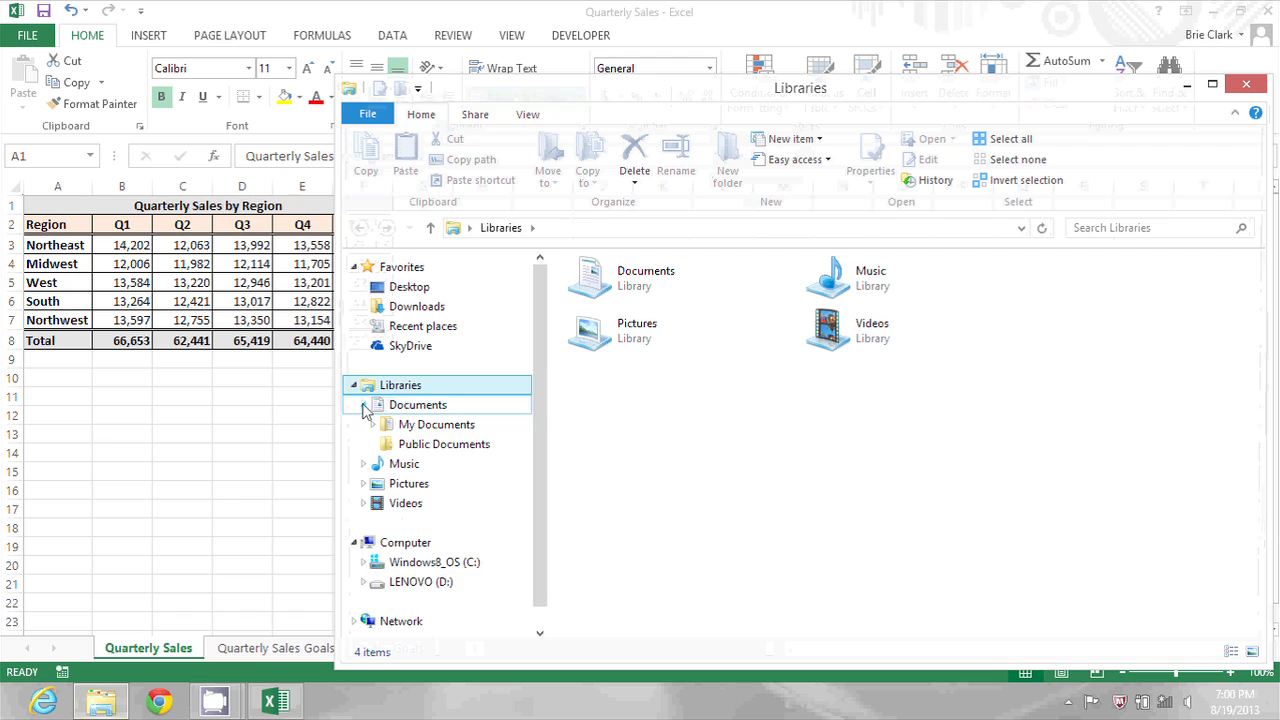
pyautogui.click(382, 424)
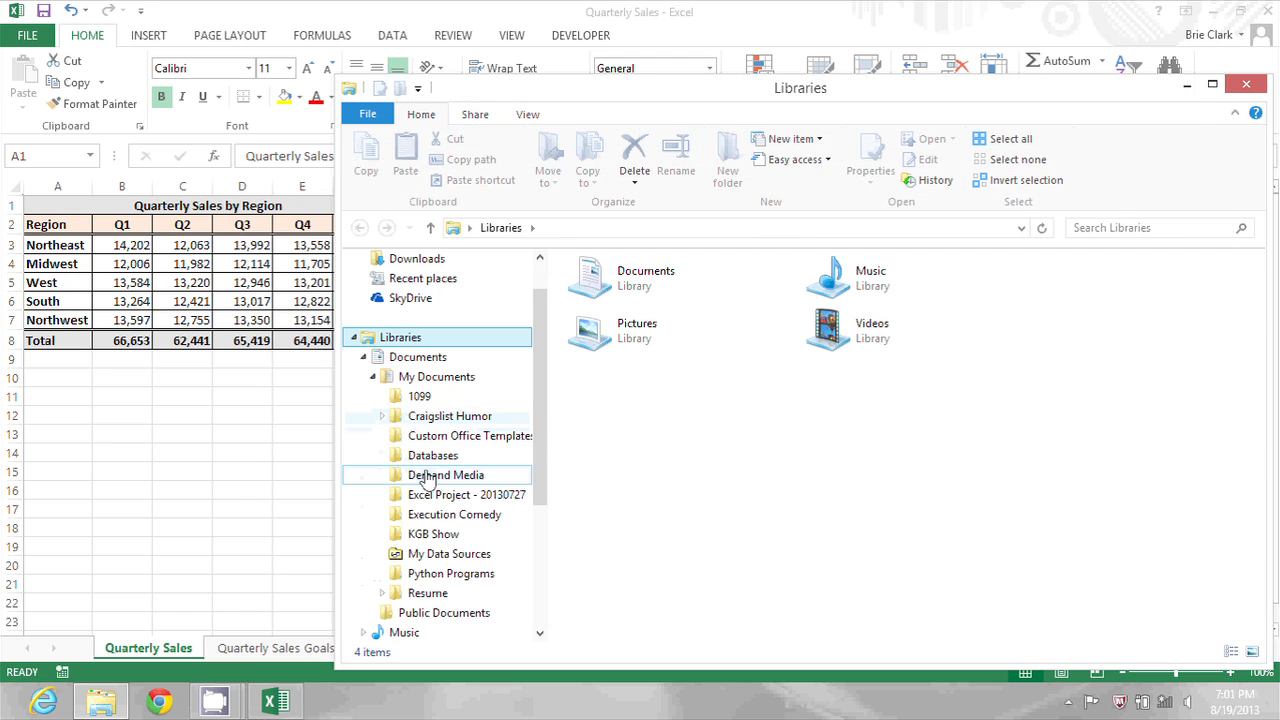
pyautogui.doubleClick(446, 474)
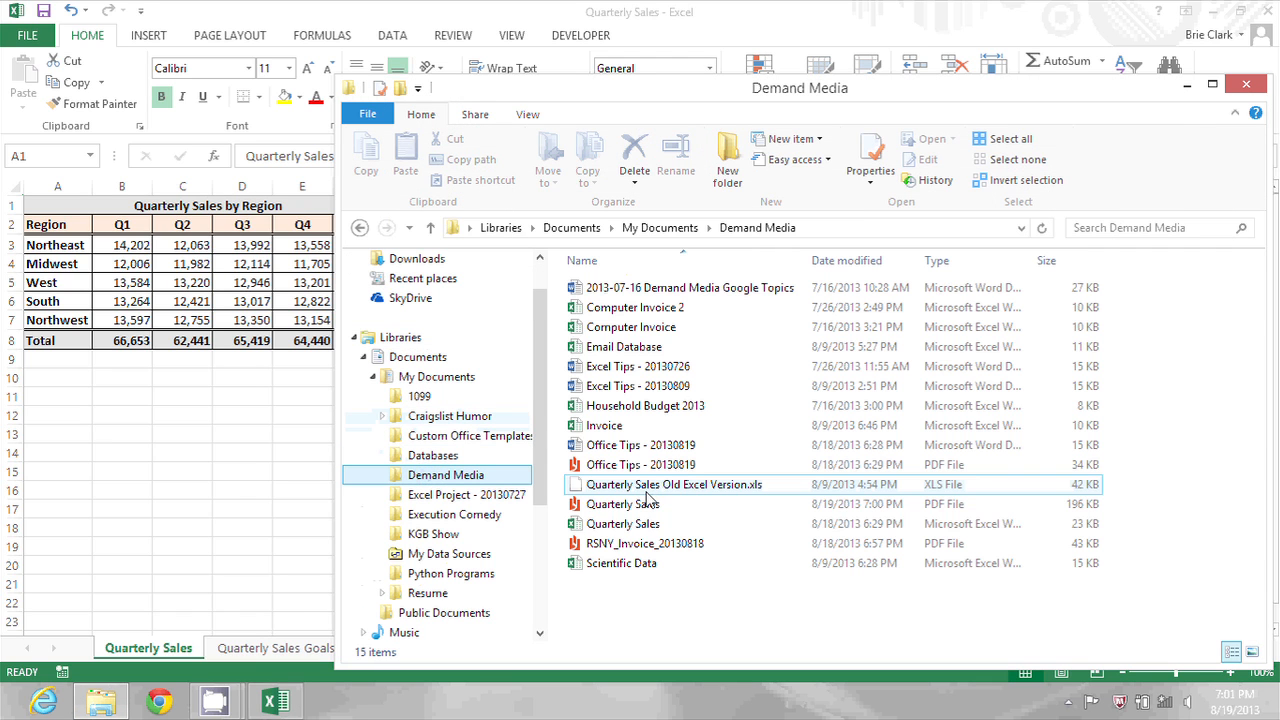
pyautogui.click(622, 504)
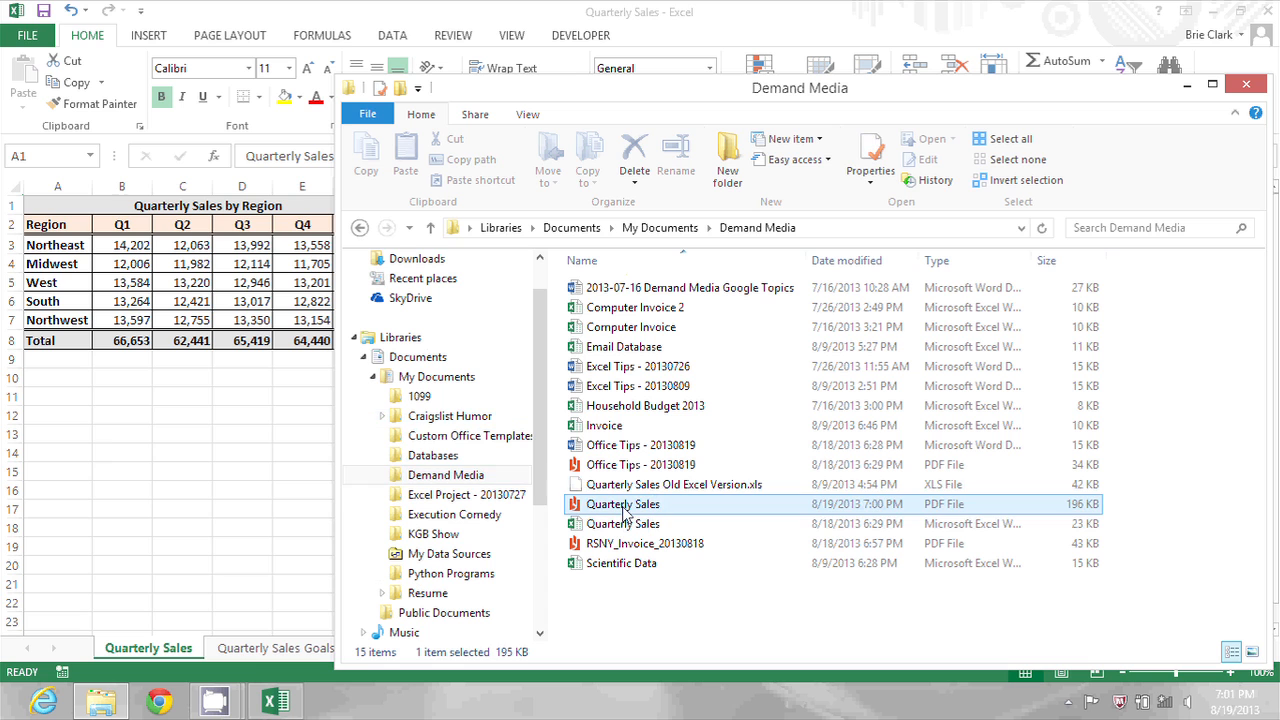